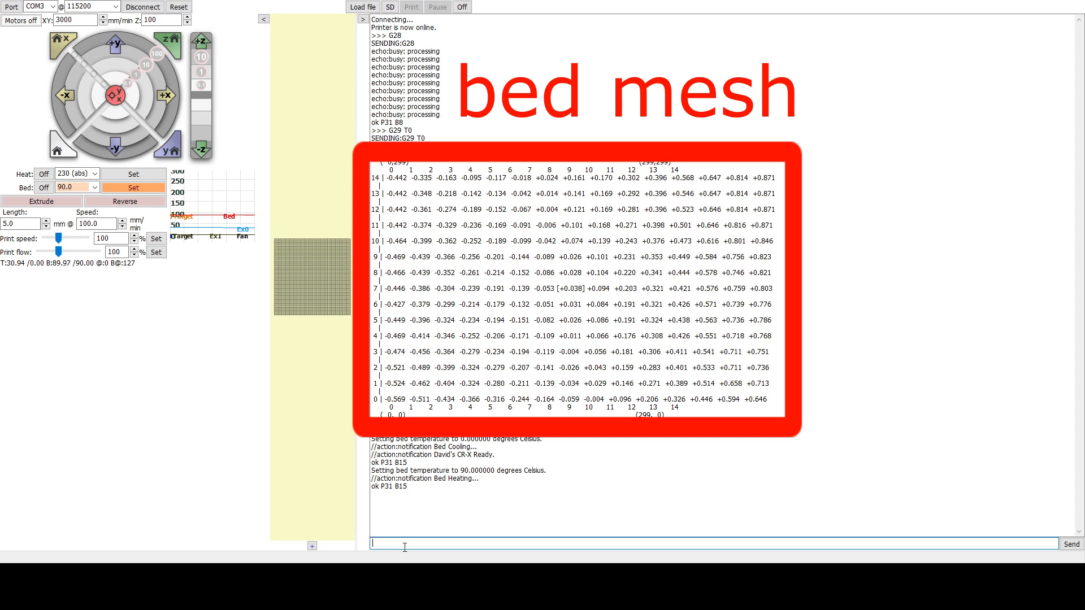
{"action": "type", "text": "G"}
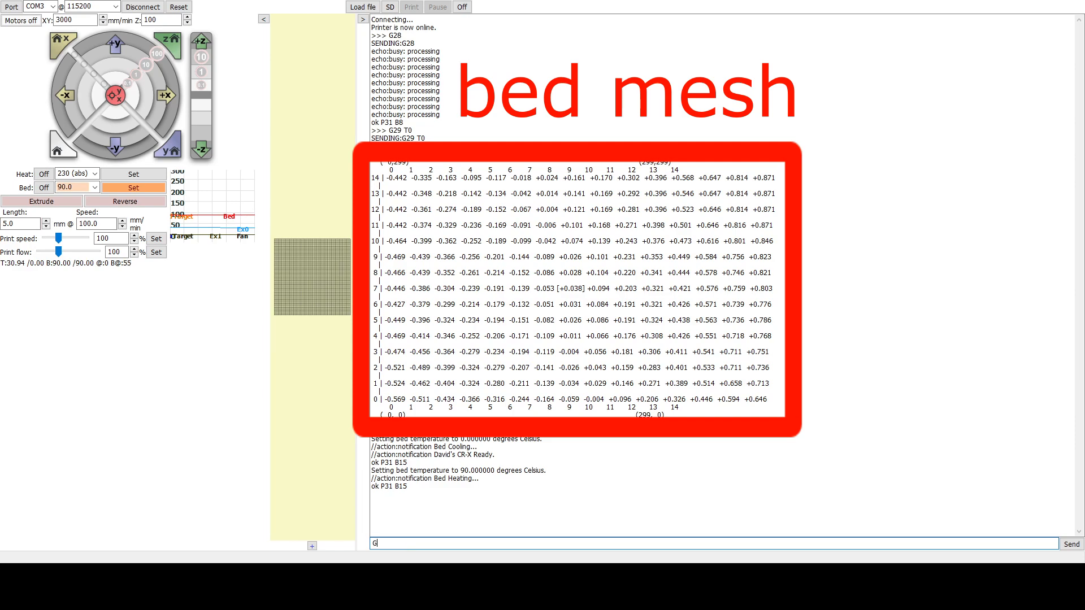